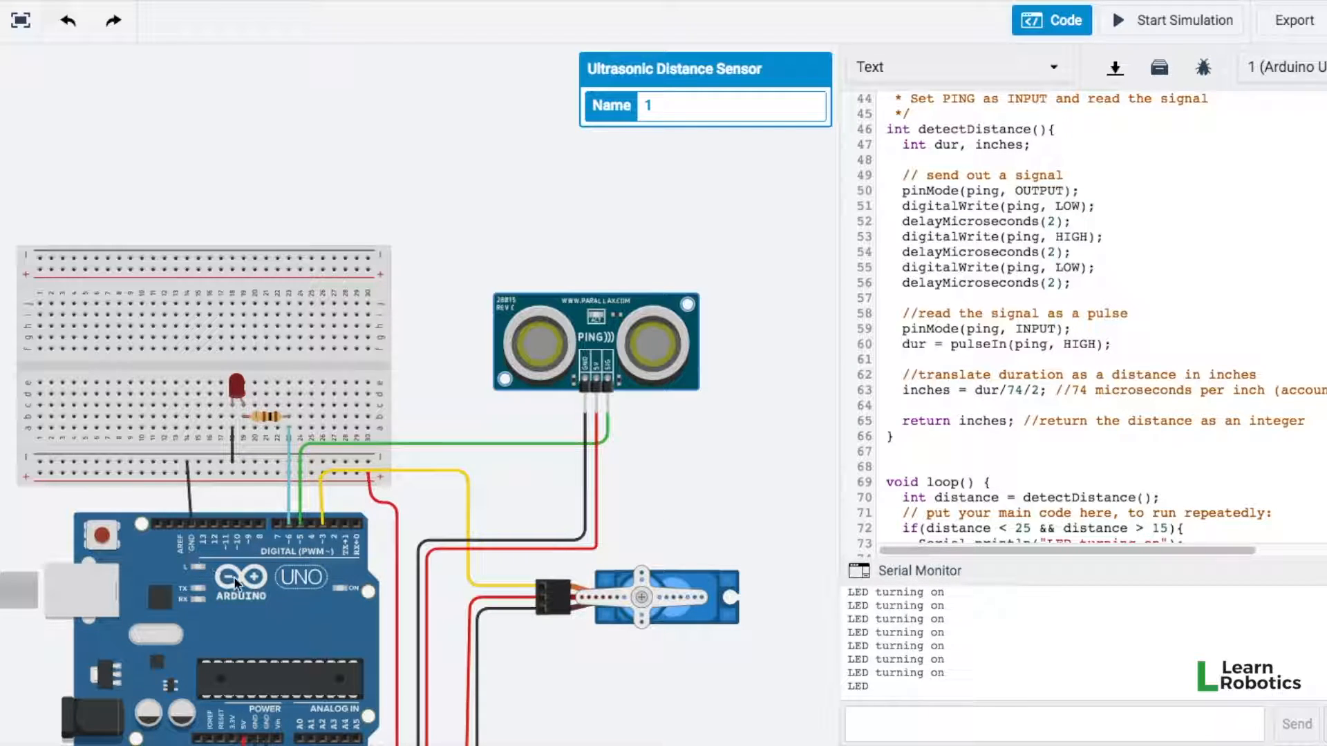
{"action": "mouse_move", "coordinate": [542, 375]}
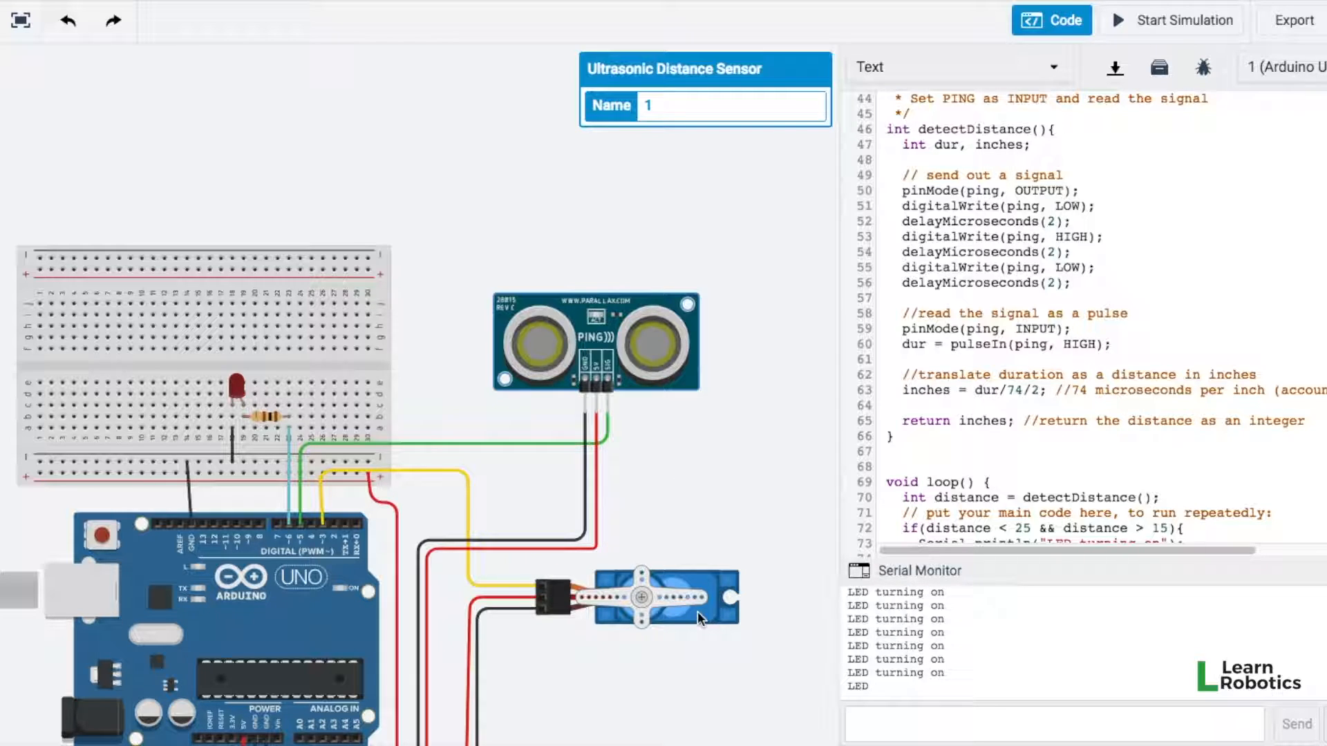
{"action": "mouse_move", "coordinate": [343, 533]}
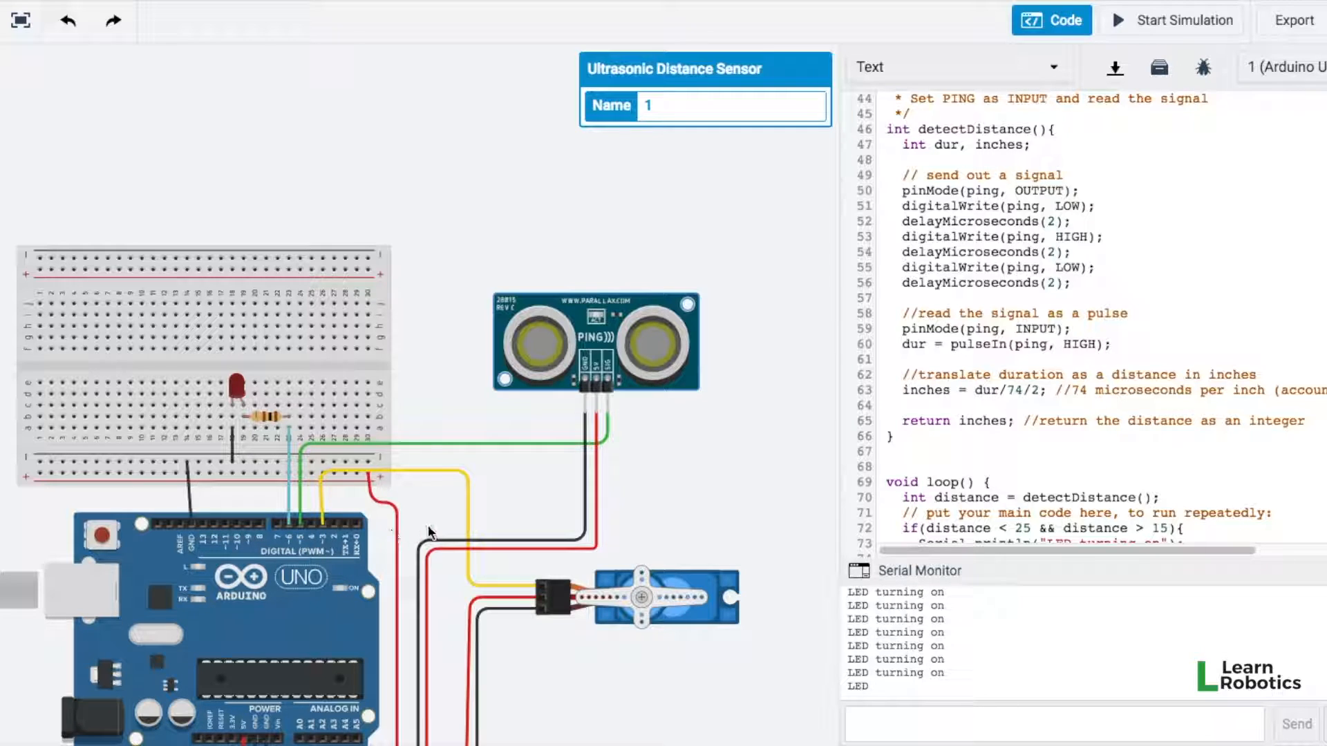
{"action": "mouse_move", "coordinate": [976, 440]}
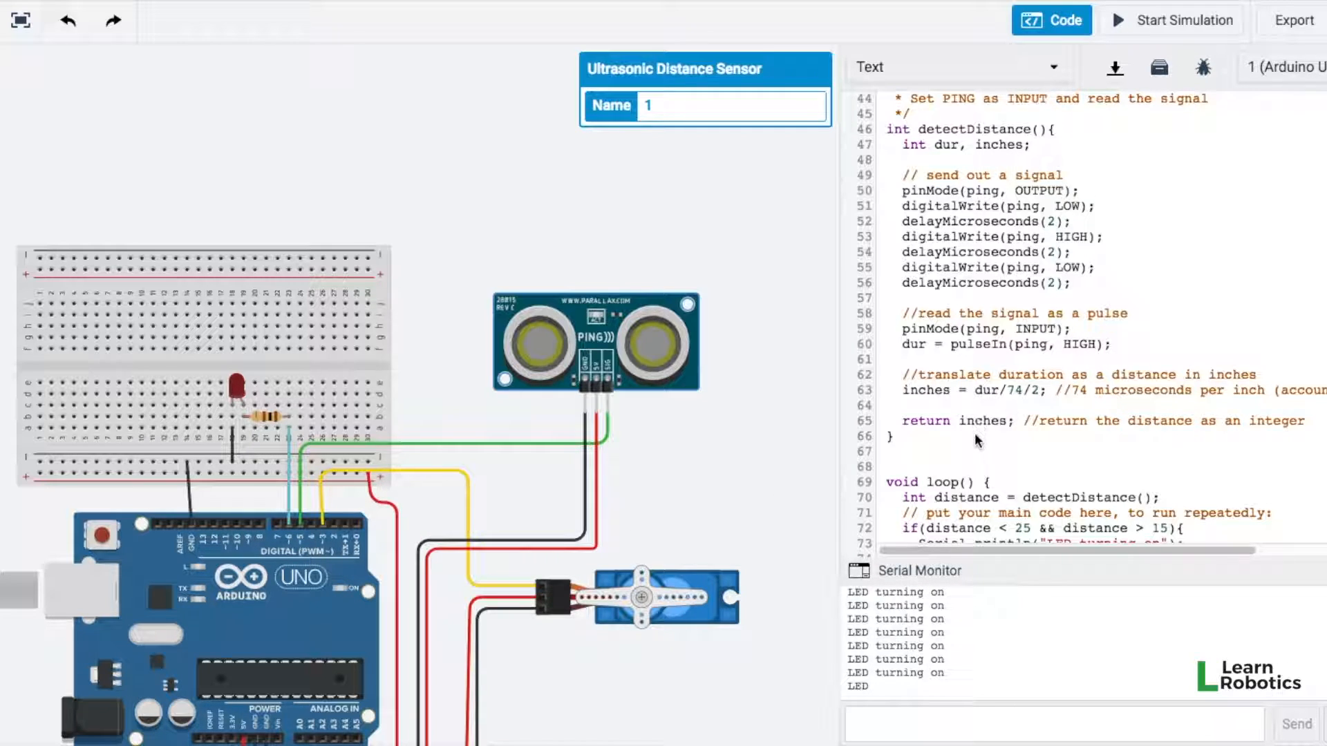
{"action": "mouse_move", "coordinate": [1143, 100]}
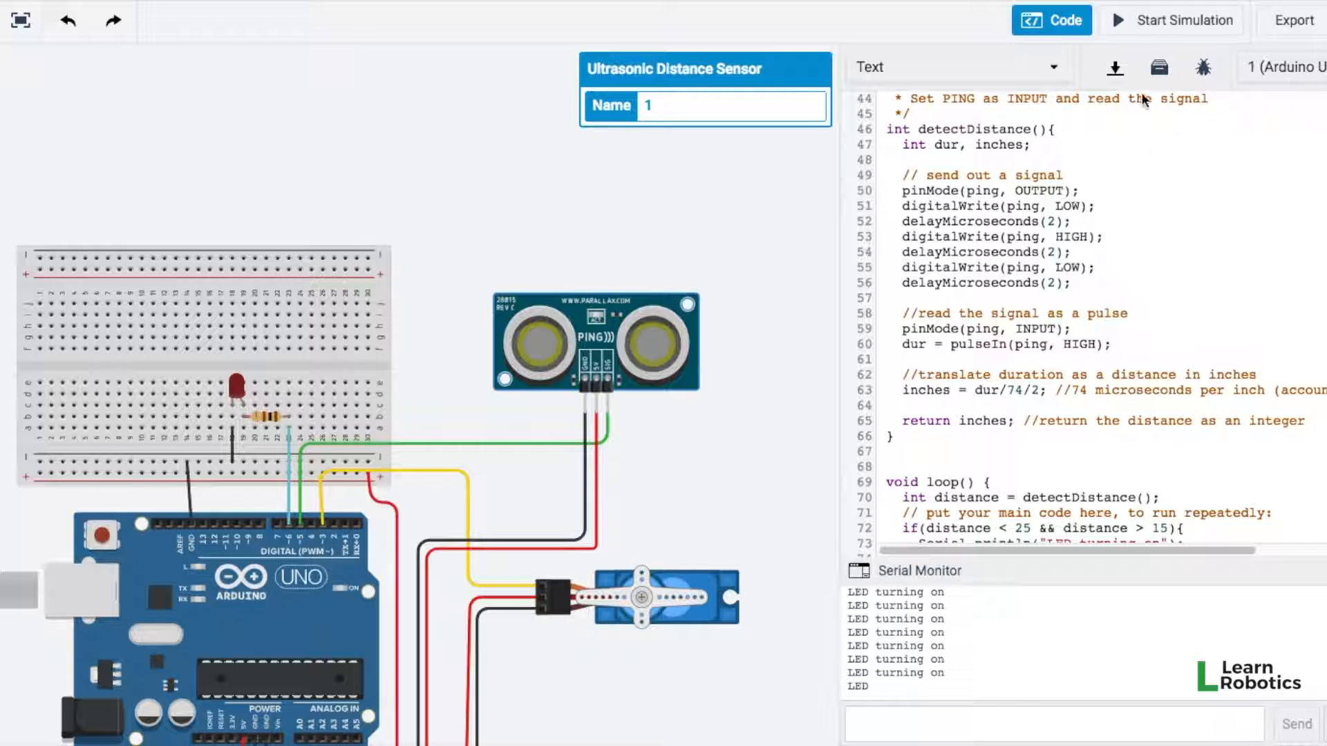
Step: Start the simulation and move the ping sensor's target to 24.1 inches, turning the LED off
{"action": "scroll", "scroll_direction": "down", "scroll_amount": 3}
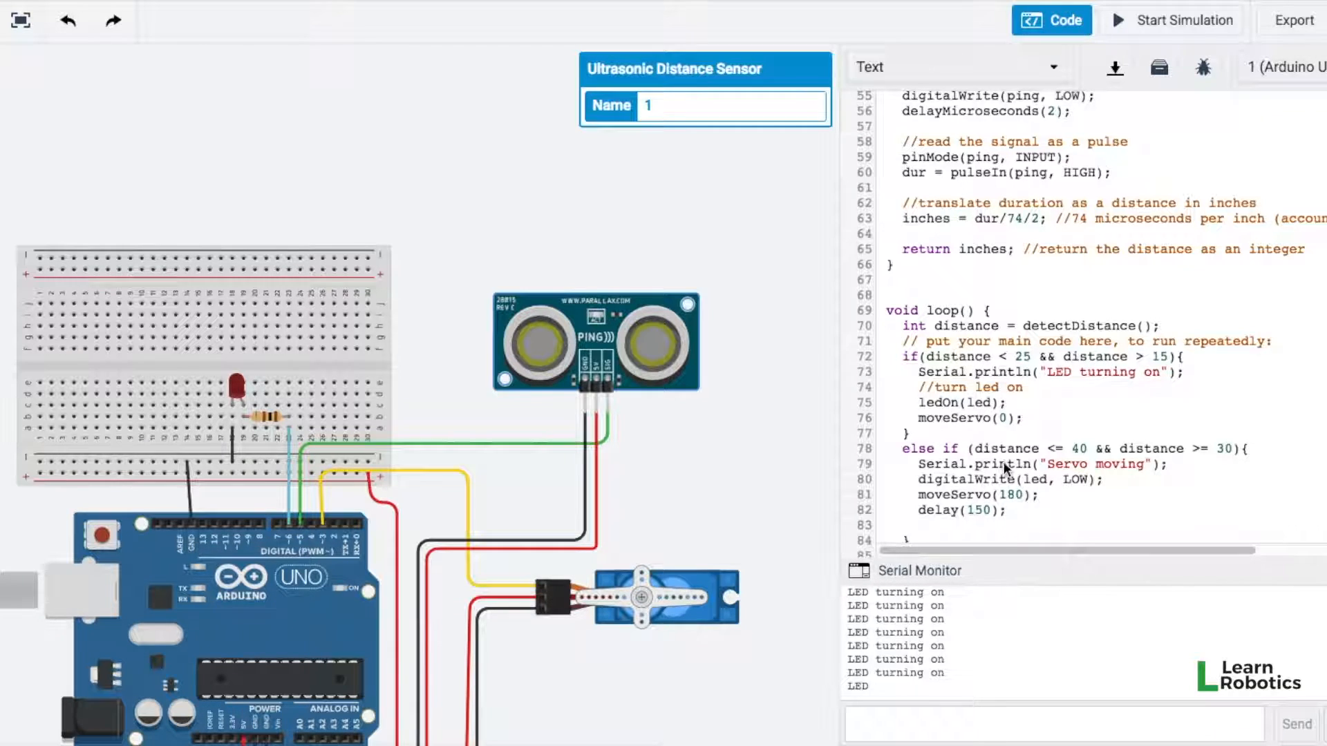
{"action": "scroll", "scroll_direction": "down", "scroll_amount": 3}
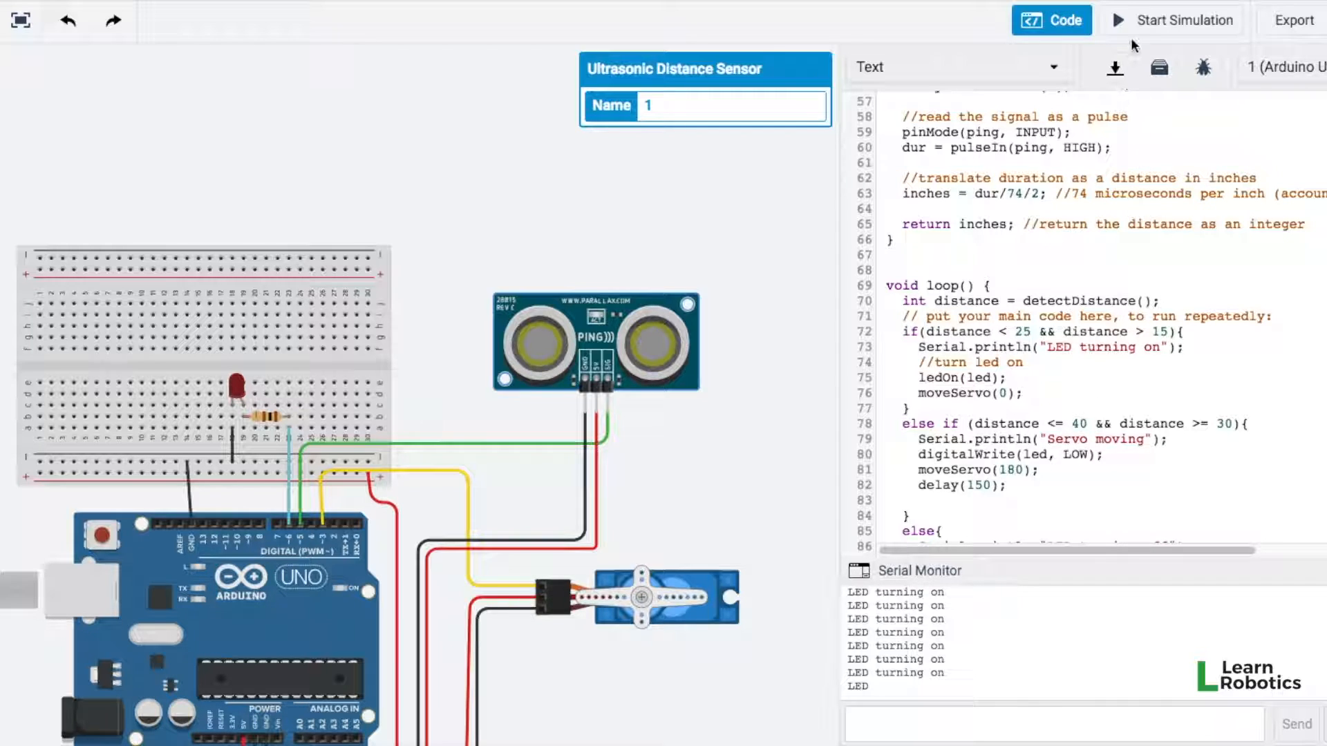
{"action": "left_click", "coordinate": [1184, 19]}
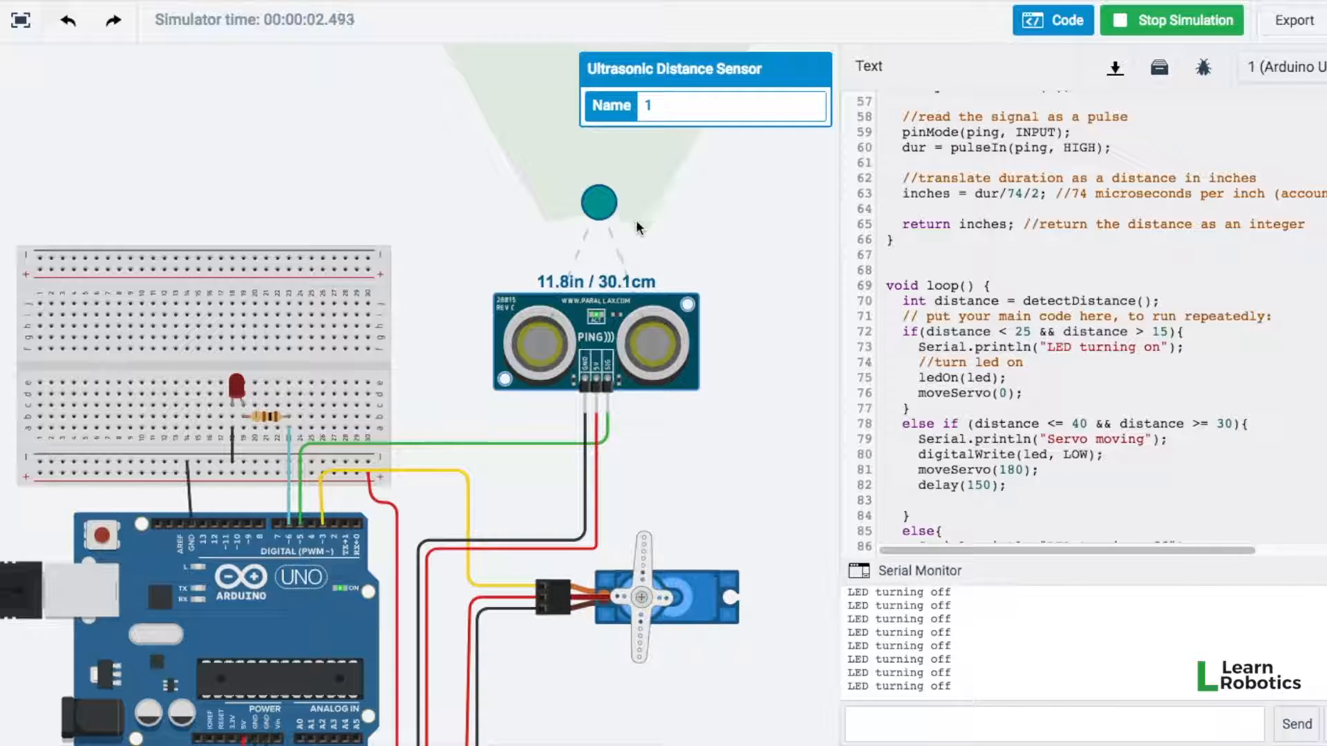
{"action": "left_click_drag", "start_coordinate": [598, 201], "coordinate": [596, 165]}
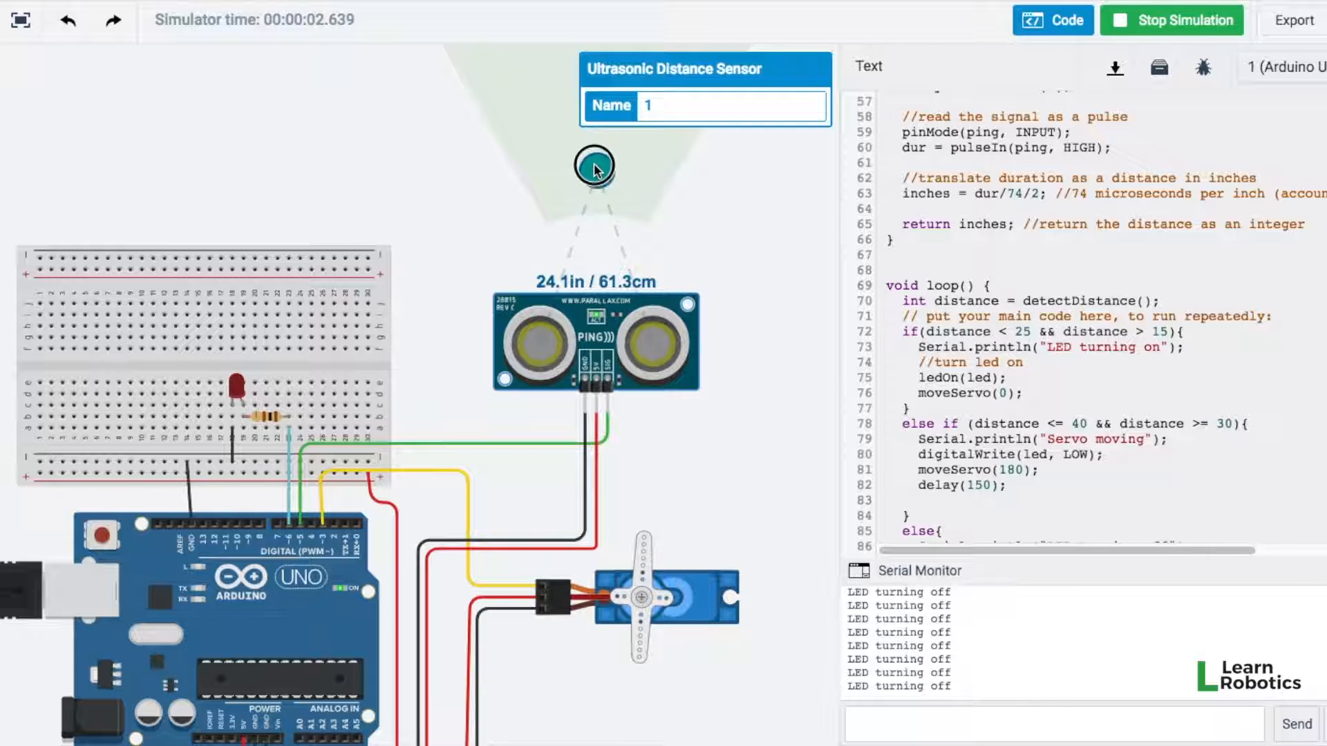